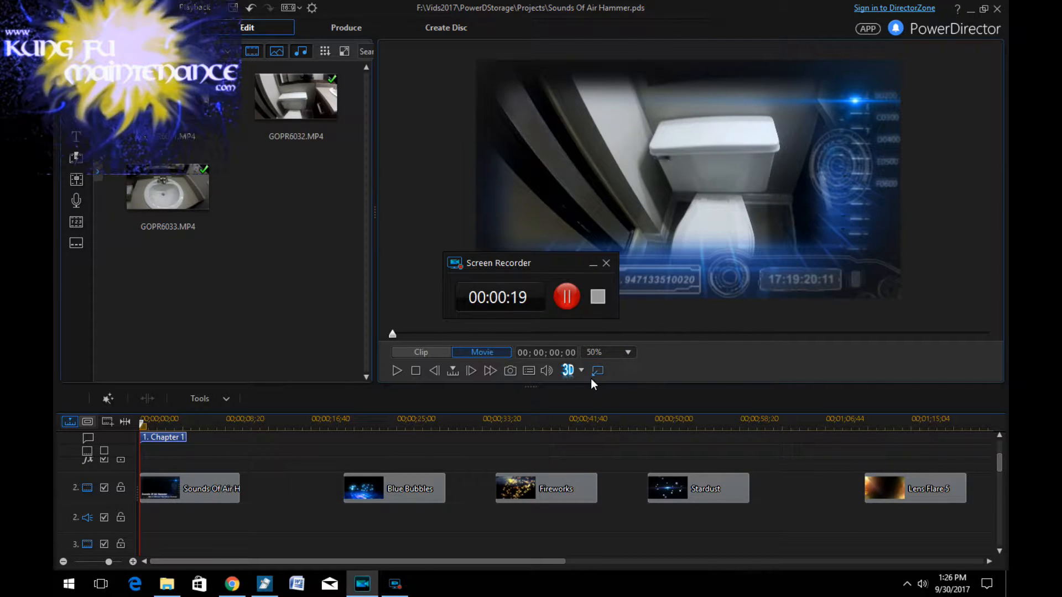
mouse_move(598, 371)
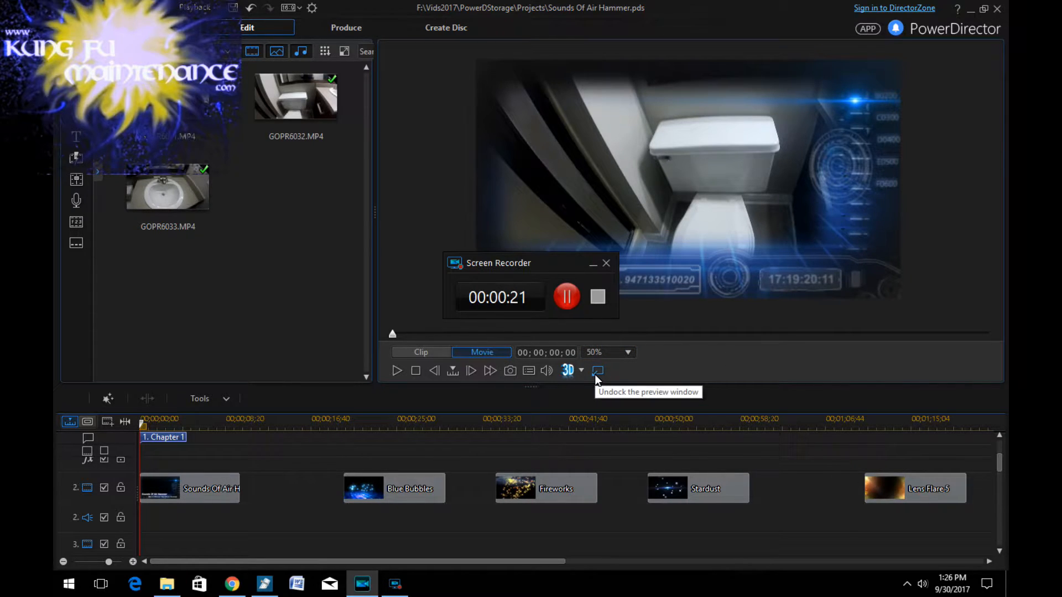
mouse_move(598, 375)
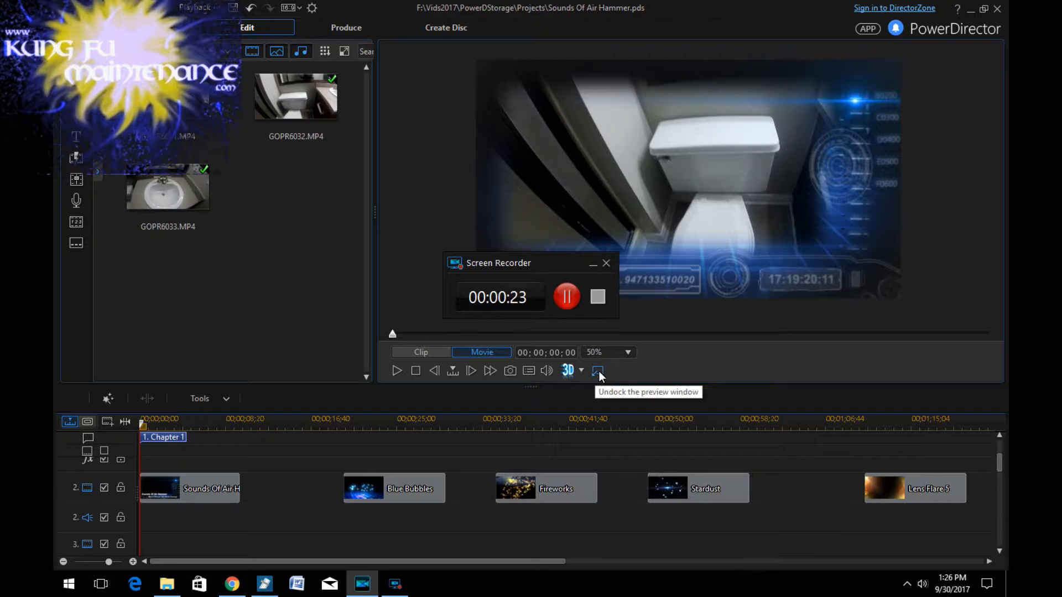
Step: Undock the preview into its own floating window for full-screen playback
left_click(597, 371)
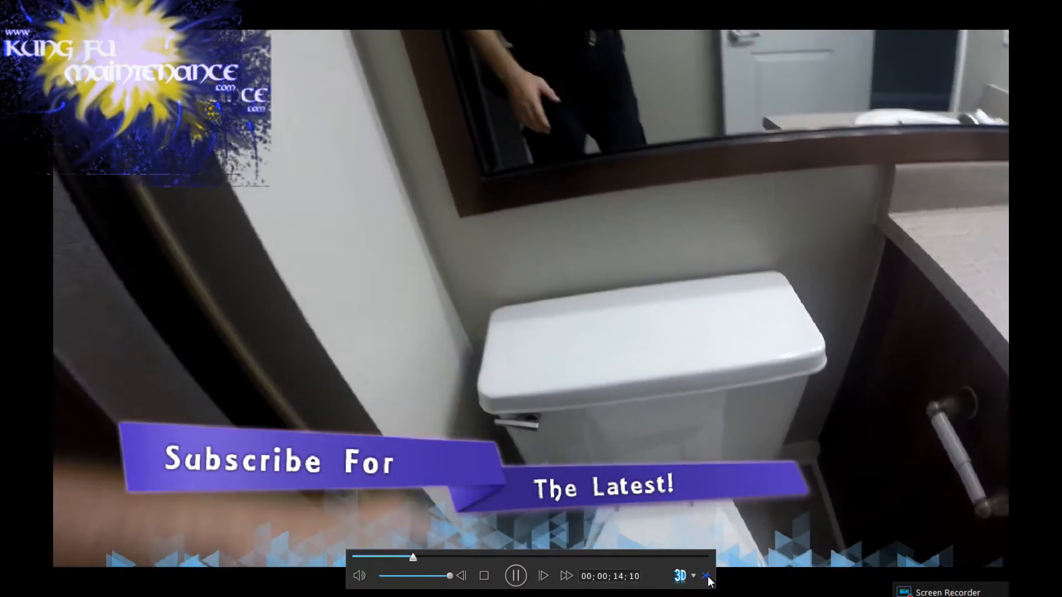
Step: Exit full screen and dock the floating Preview Window back into the main editor
left_click(707, 576)
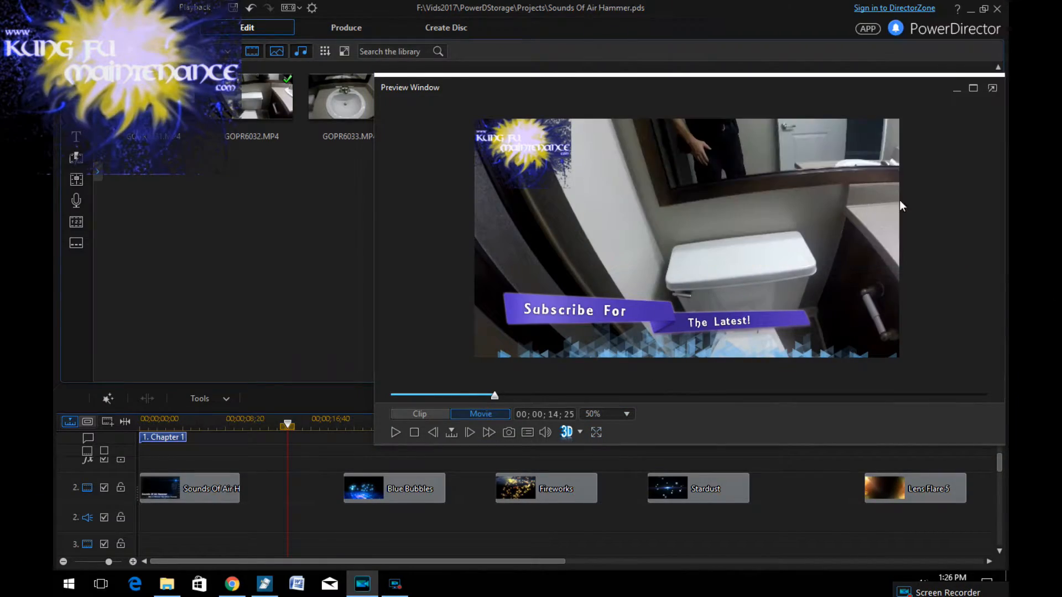
mouse_move(992, 88)
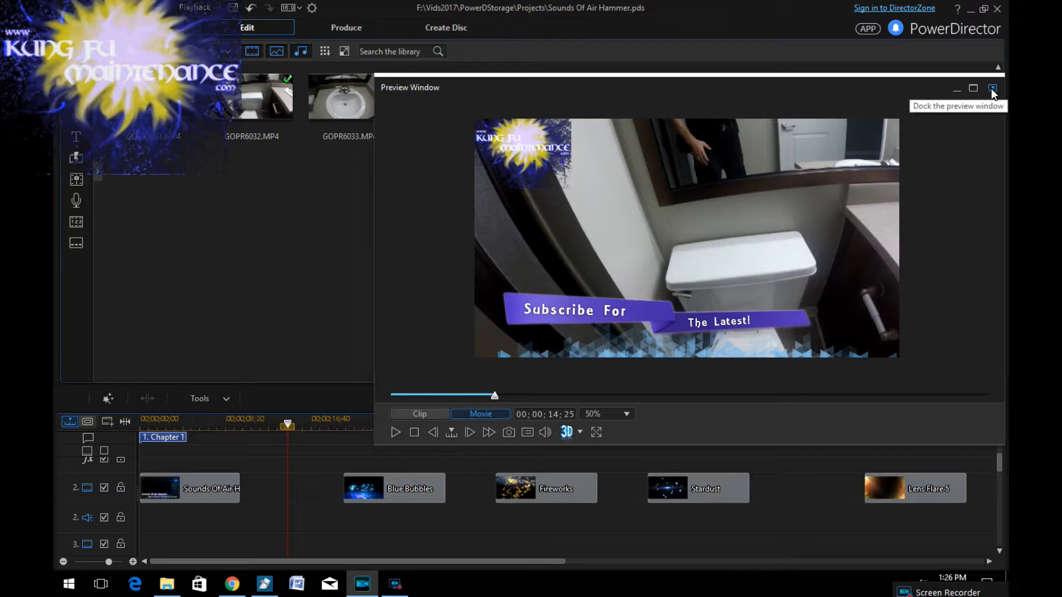
left_click(993, 88)
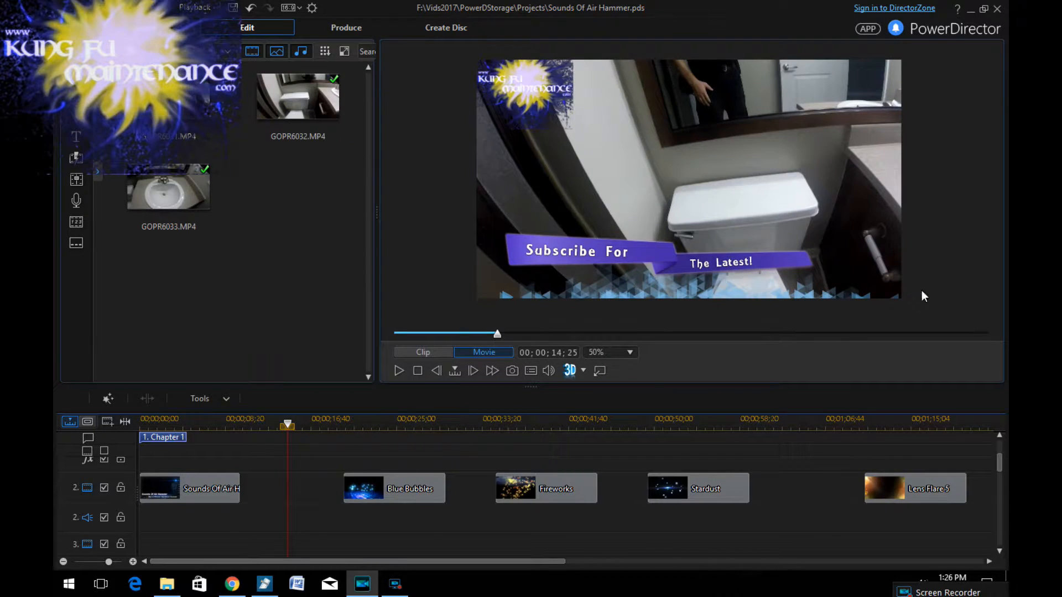
left_click(168, 188)
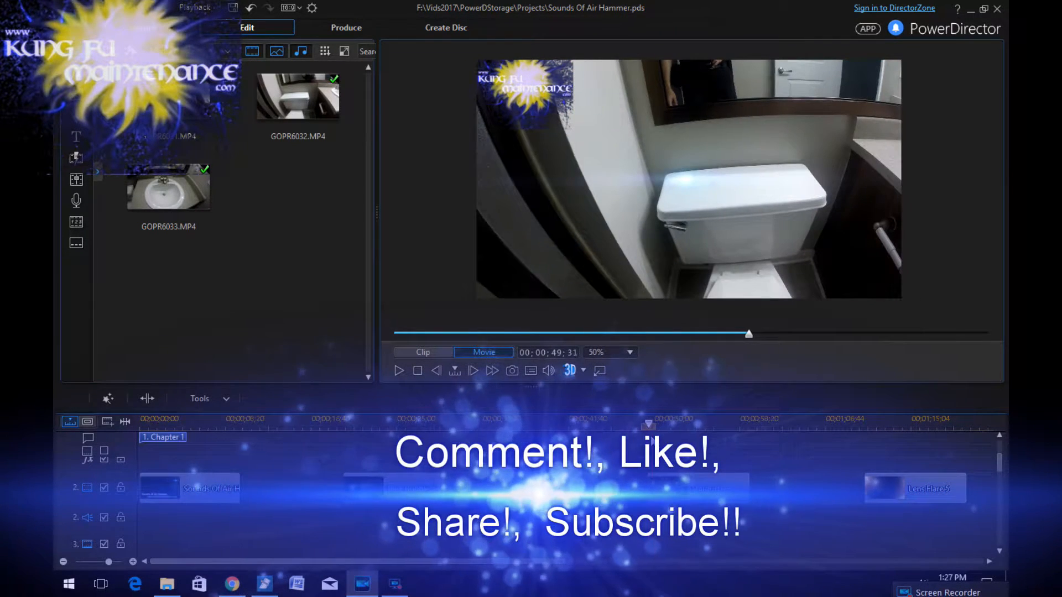
mouse_move(599, 372)
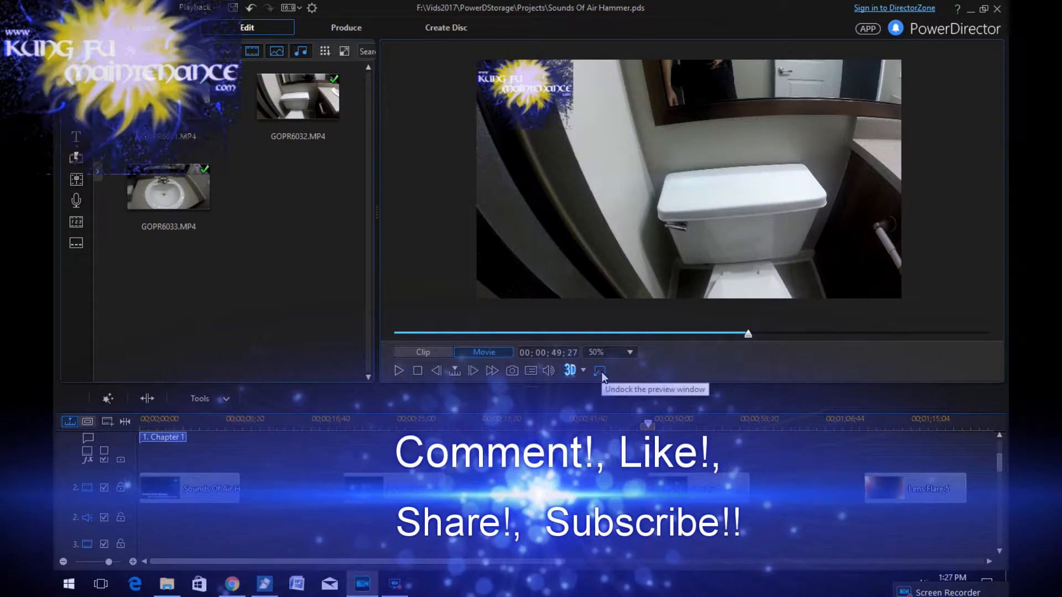
left_click(600, 370)
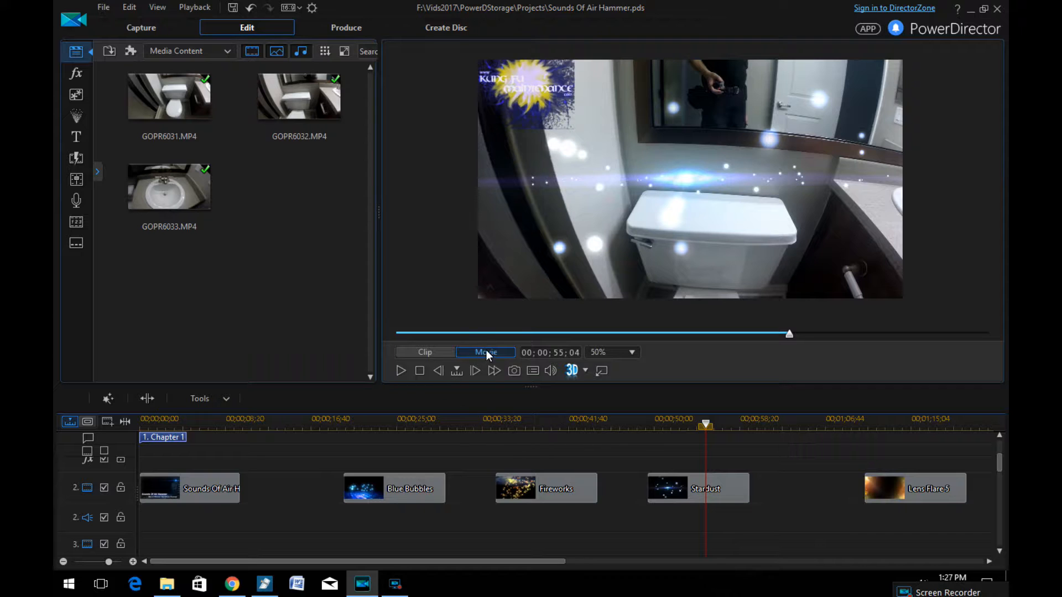
Step: Stop playback, cue the playhead into the Fireworks clip near 40 seconds and pause there
left_click(401, 370)
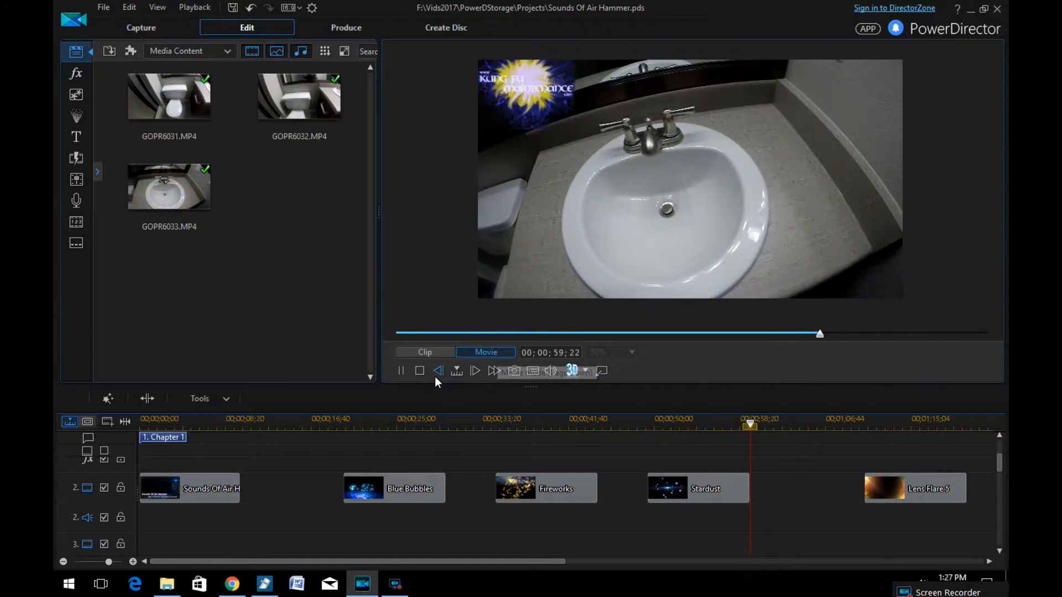
left_click(419, 371)
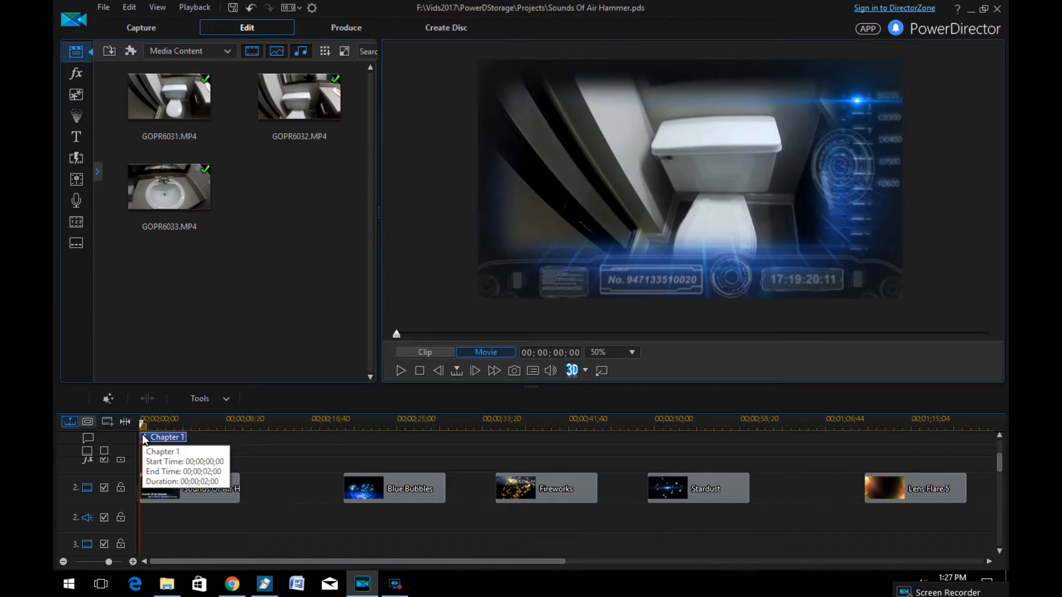
left_click(568, 425)
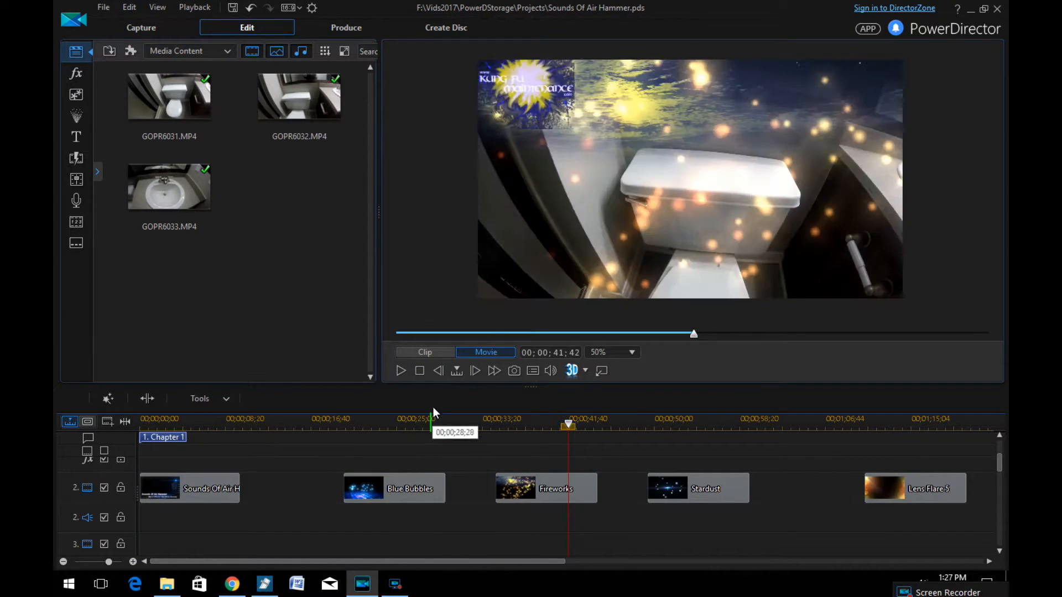
left_click(400, 370)
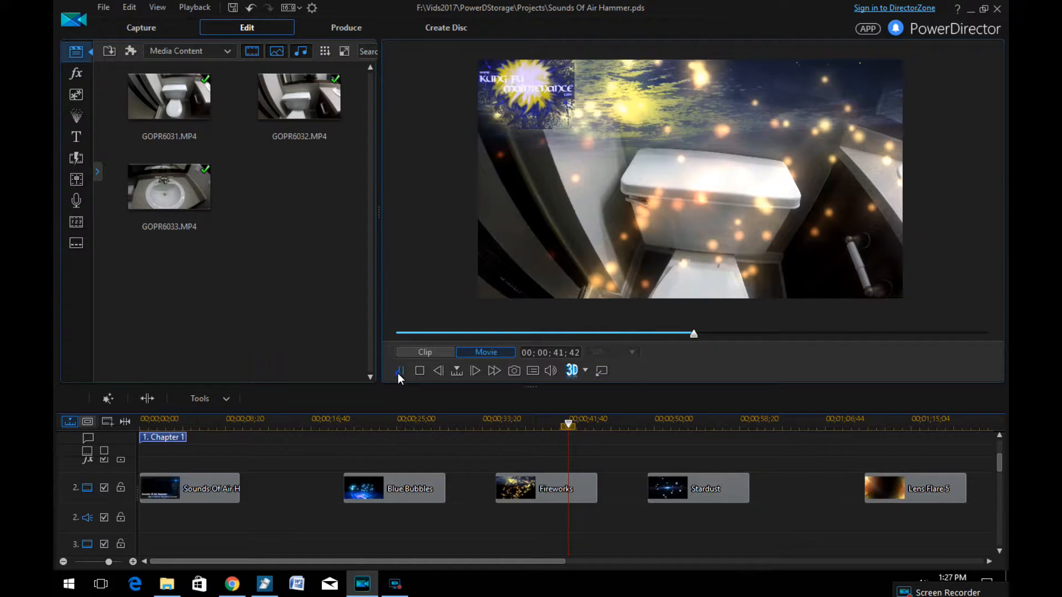
left_click(400, 371)
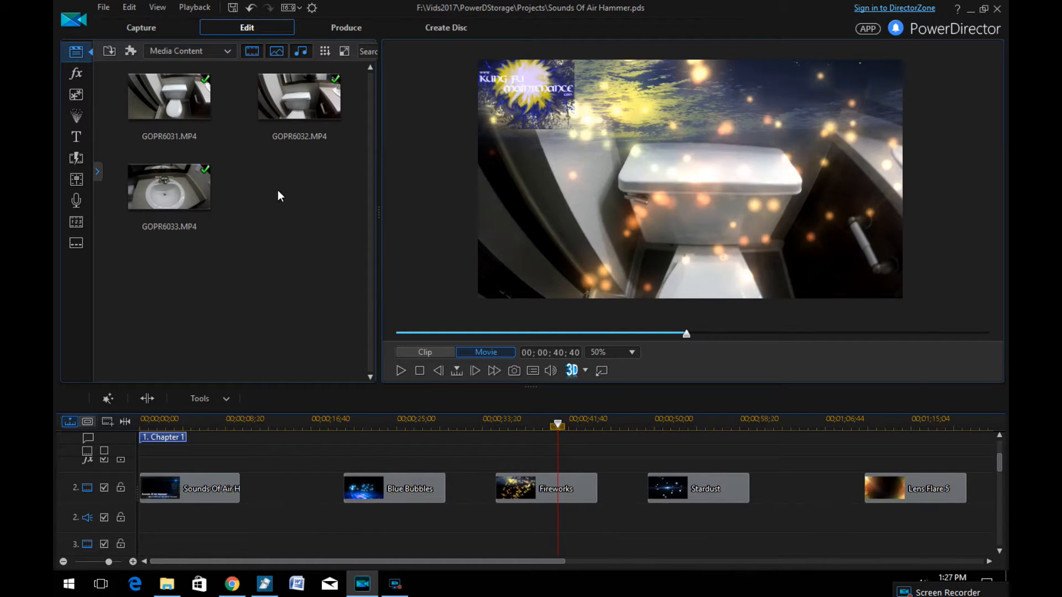
left_click(400, 370)
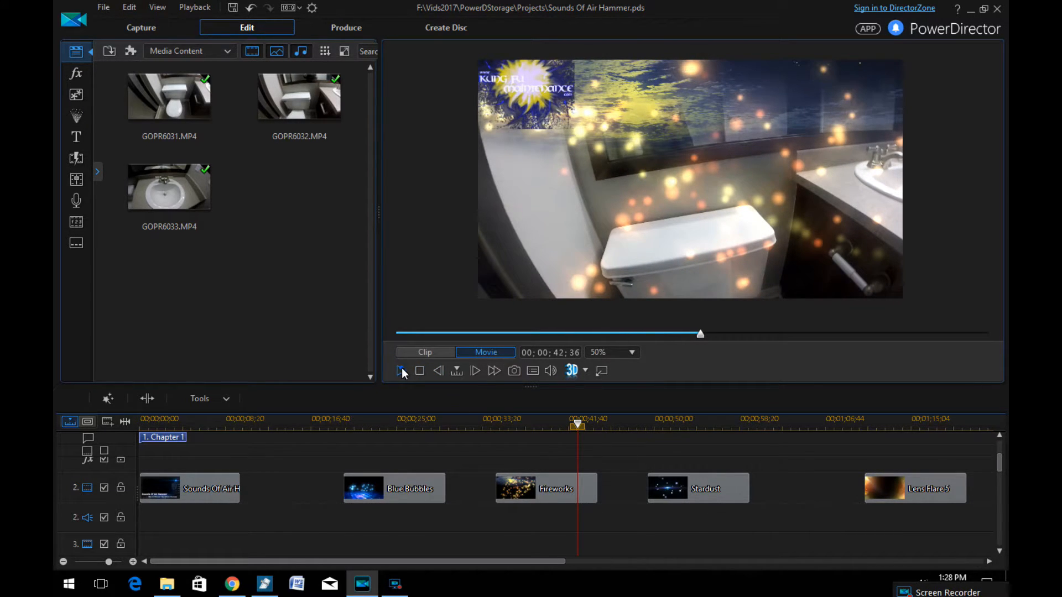
left_click(402, 370)
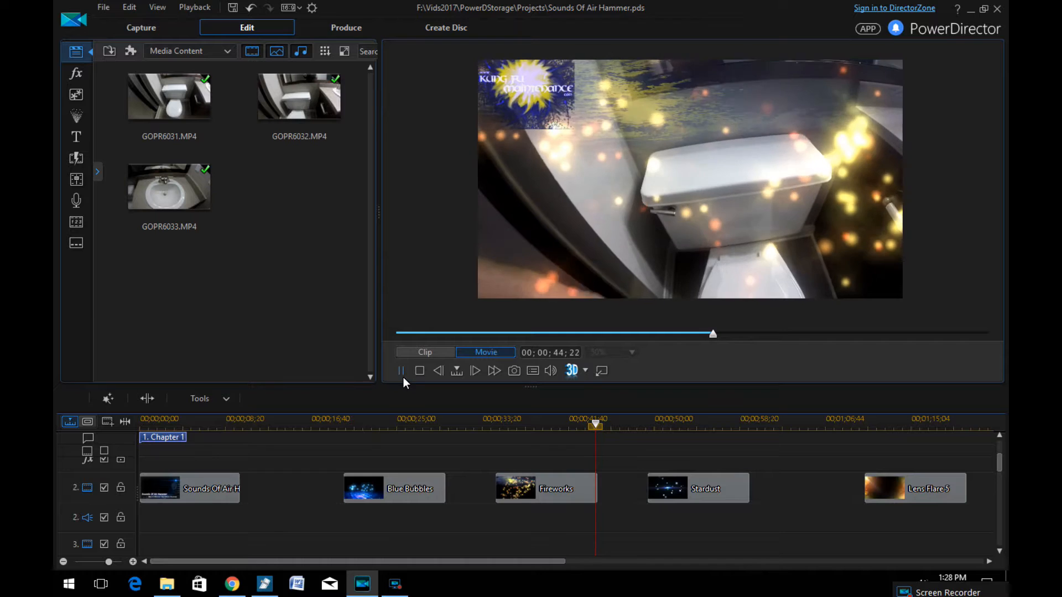
left_click(400, 370)
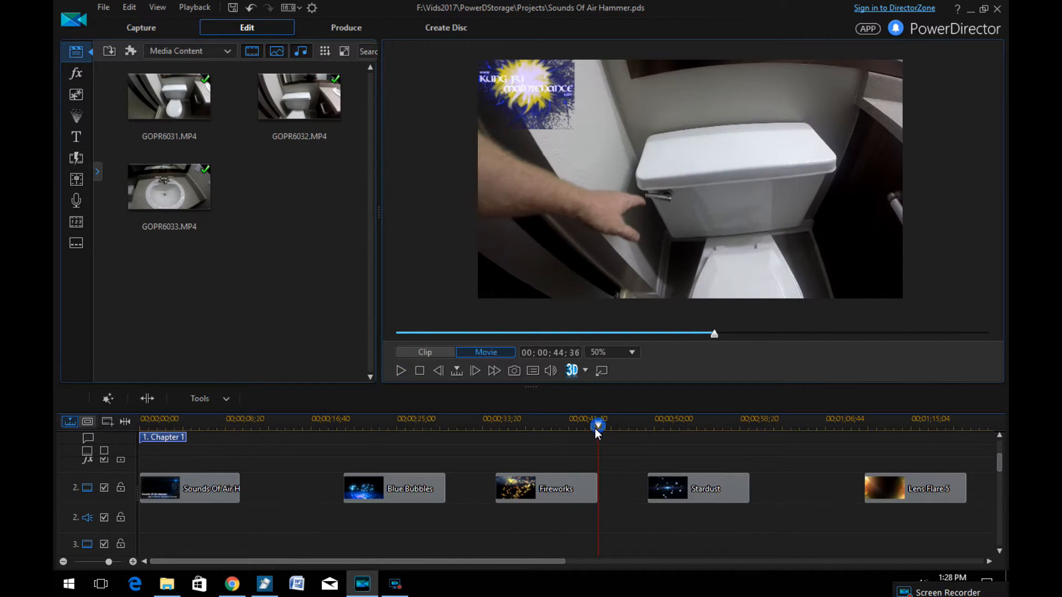
left_click(401, 370)
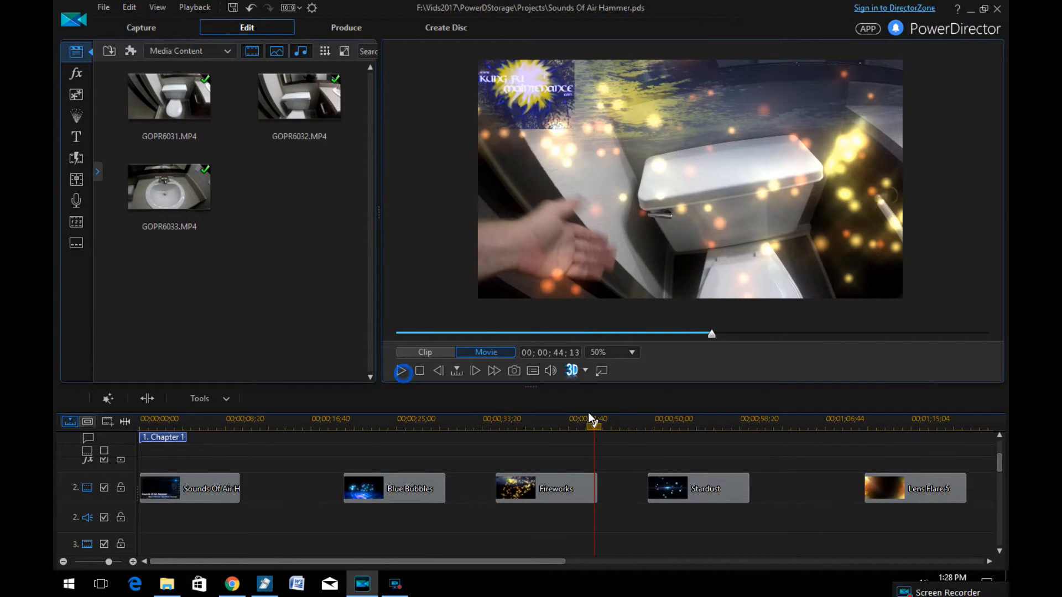
left_click(403, 371)
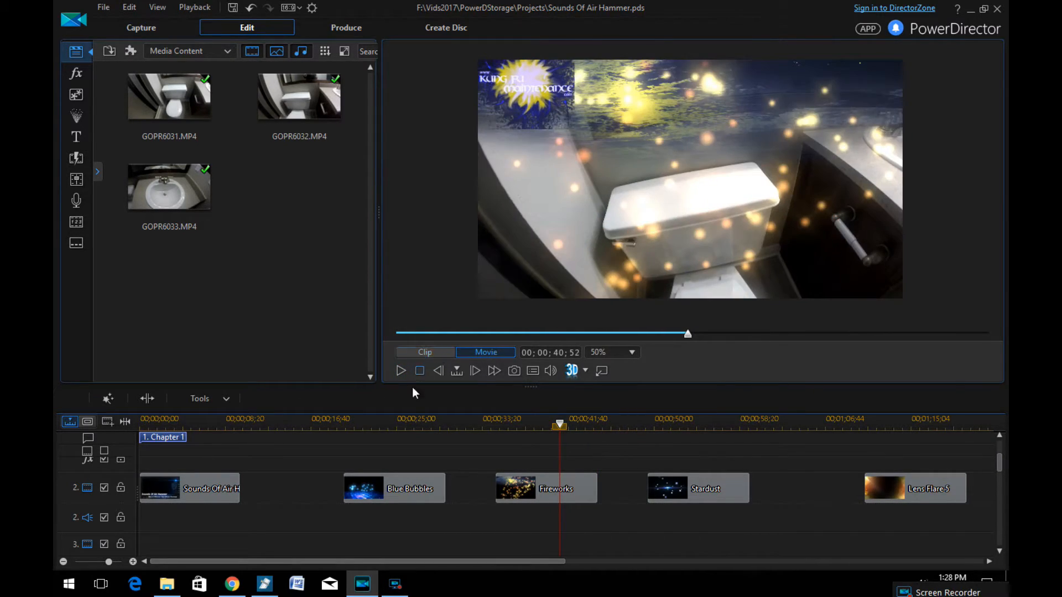
left_click(401, 370)
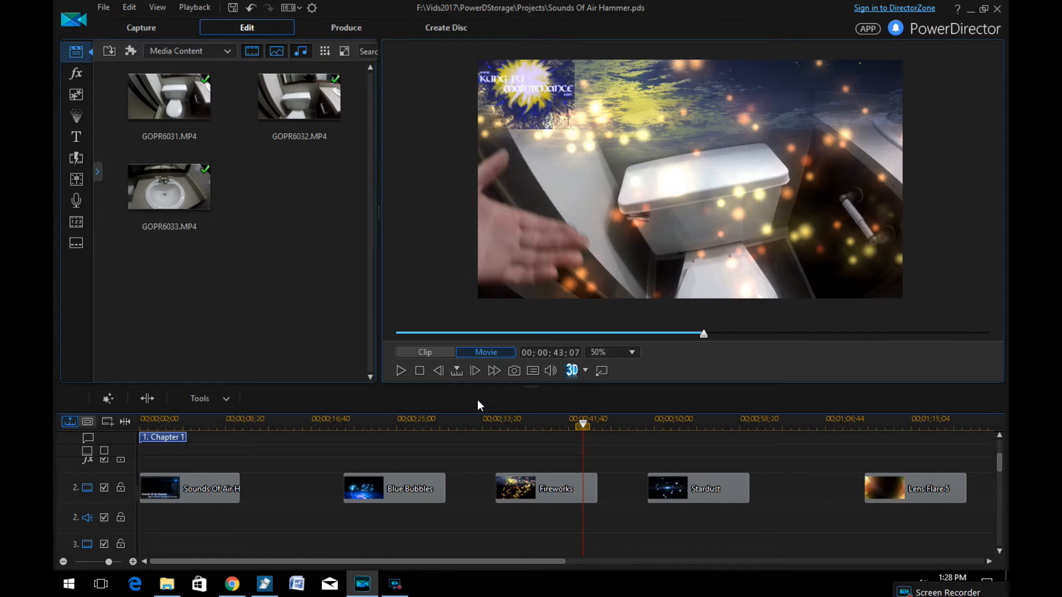
mouse_move(756, 474)
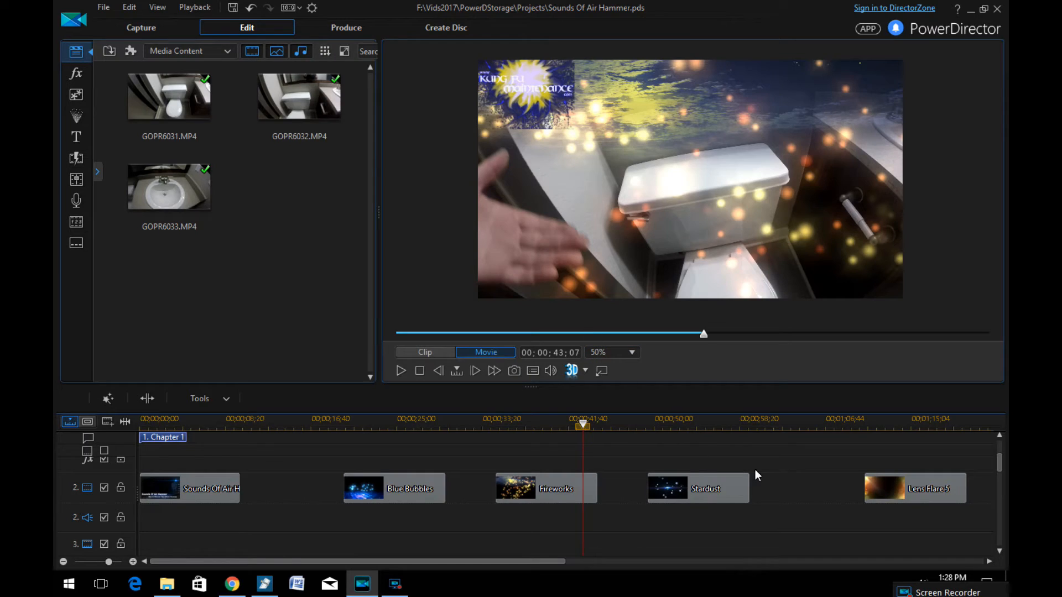
mouse_move(842, 439)
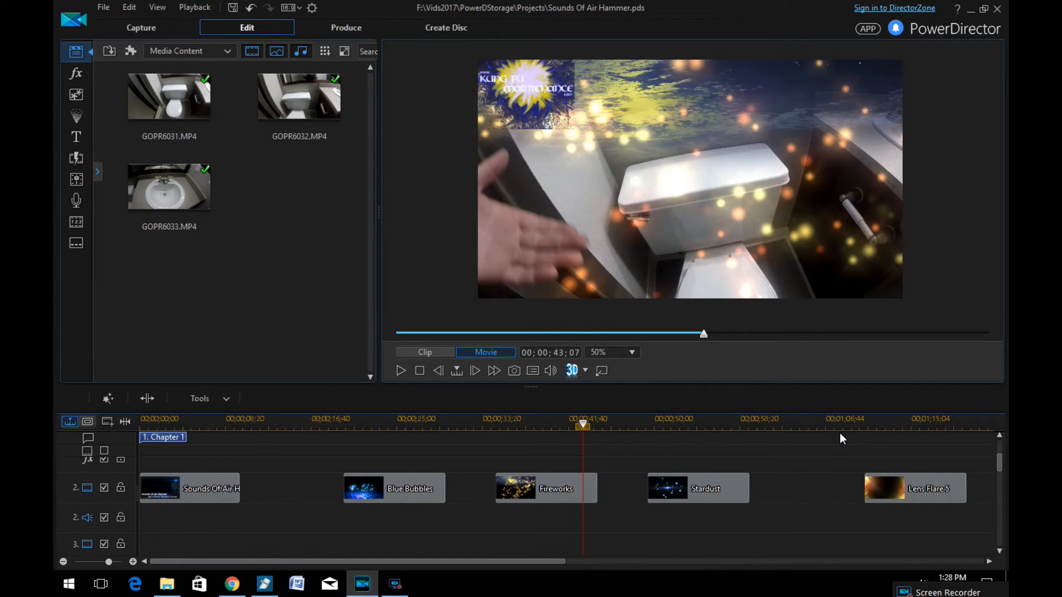
mouse_move(843, 420)
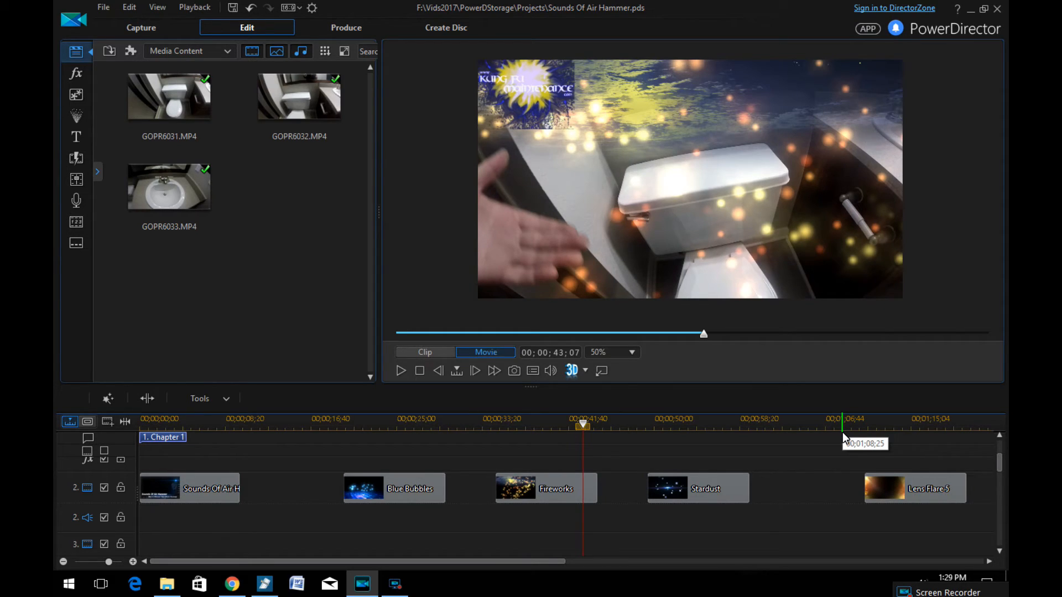
mouse_move(843, 427)
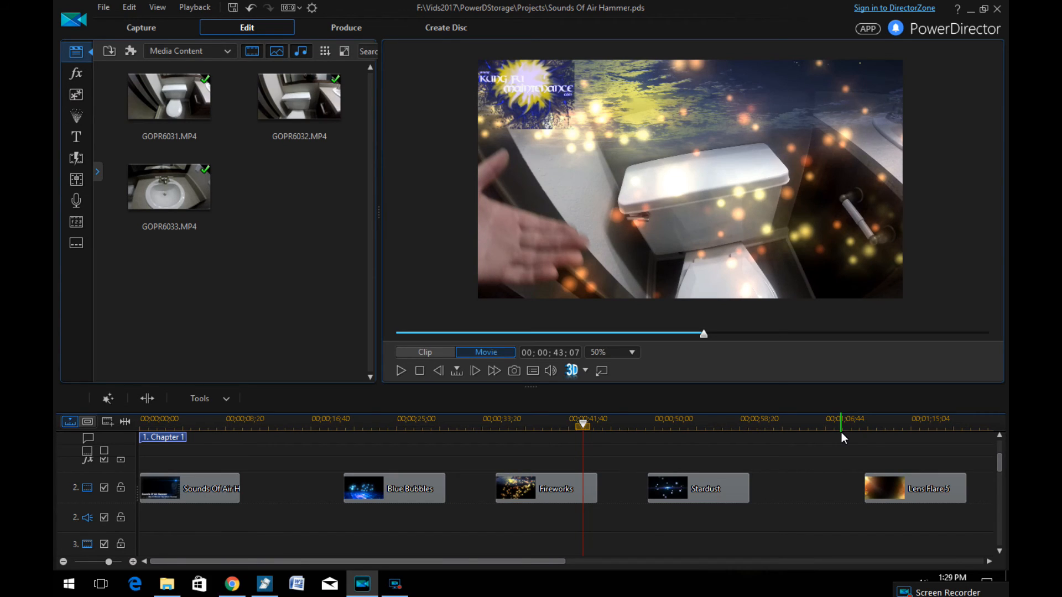
mouse_move(834, 439)
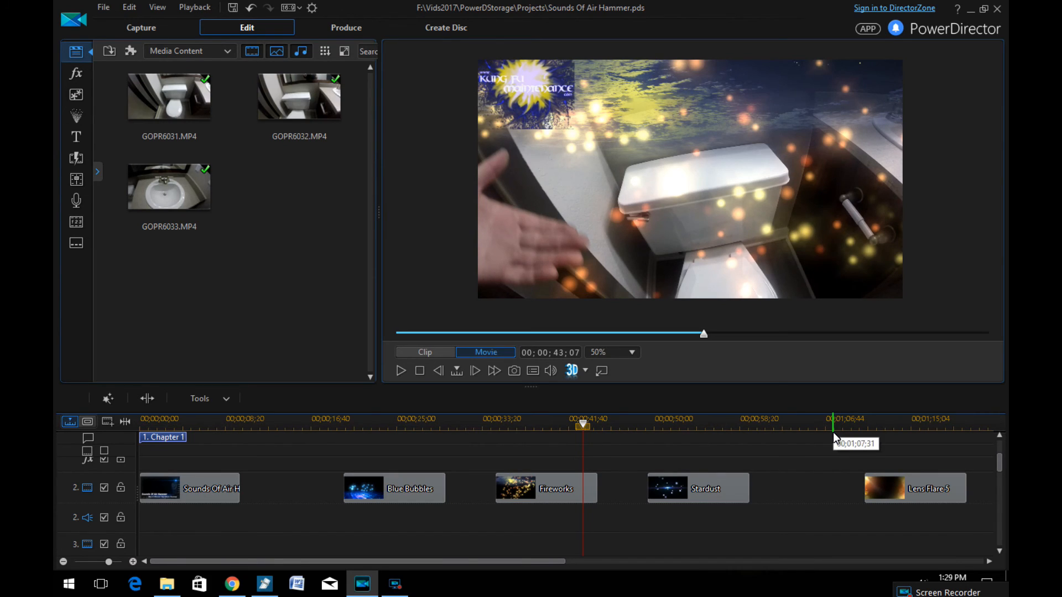
mouse_move(833, 424)
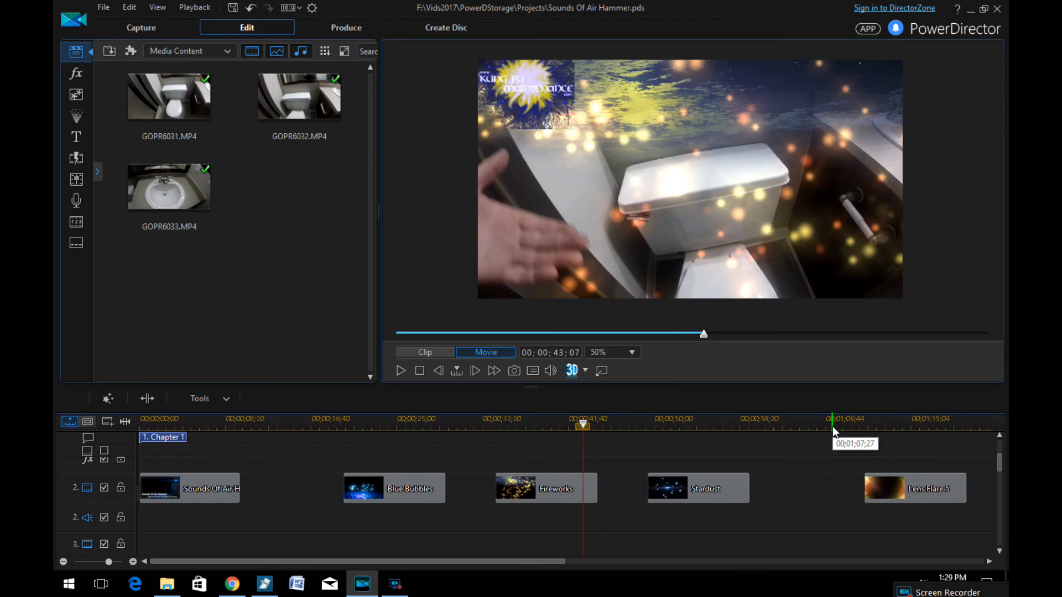